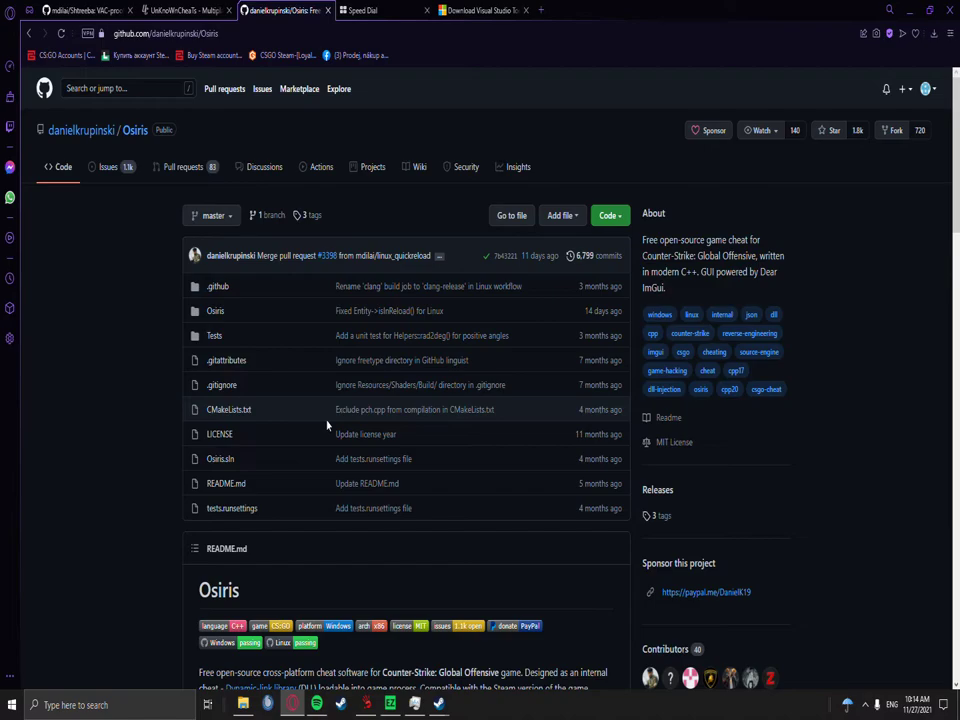
Look over the Osiris repository README, then start a fresh browser tab
scroll("down", 3)
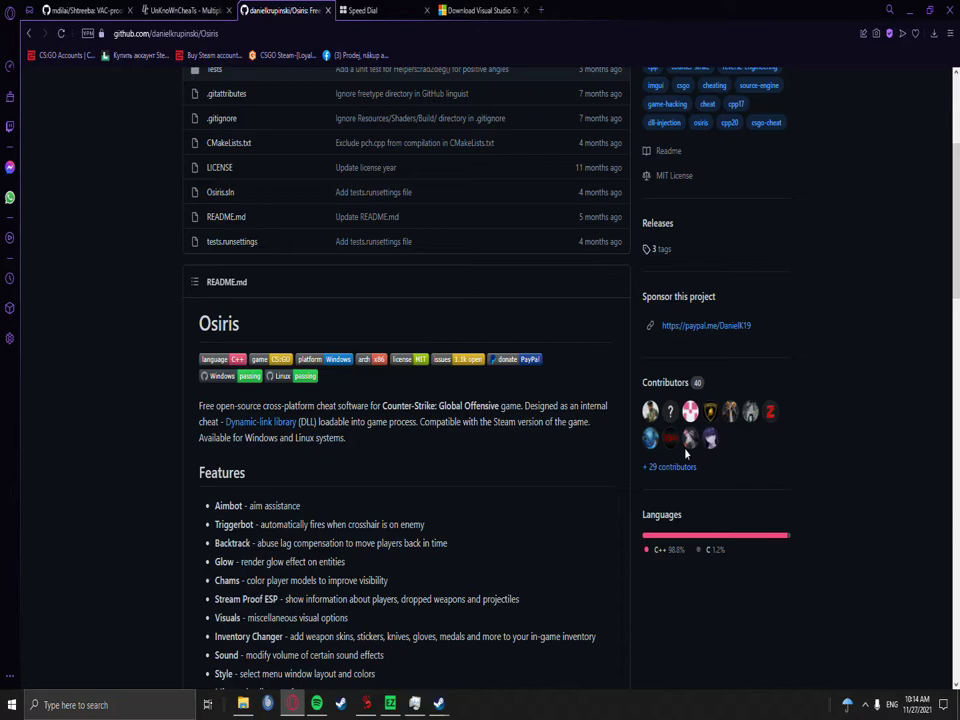
scroll("up", 3)
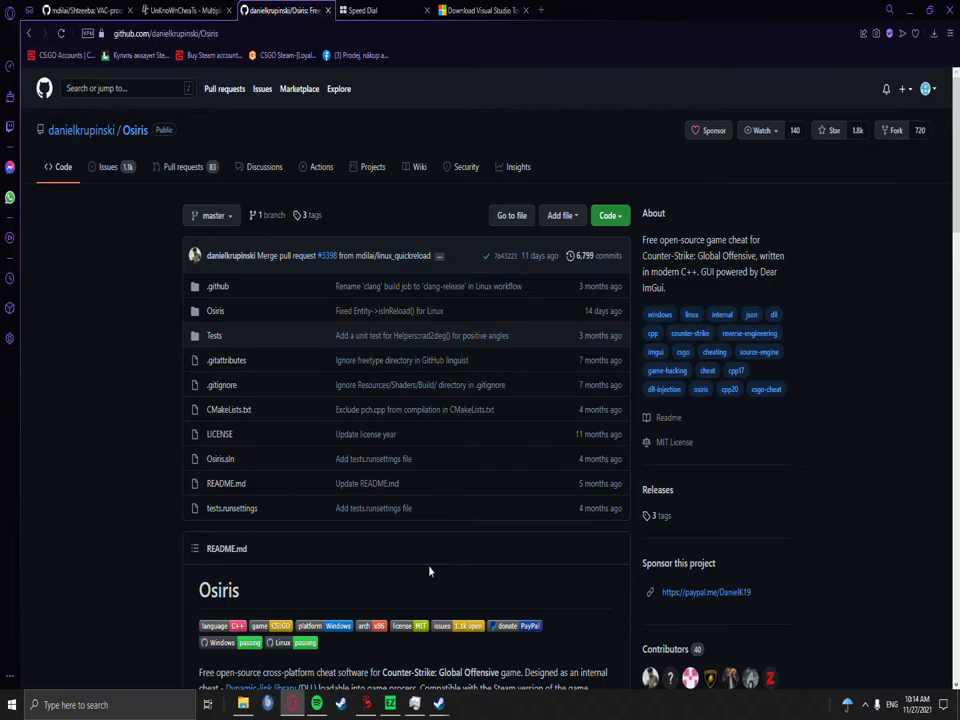
left_click(370, 10)
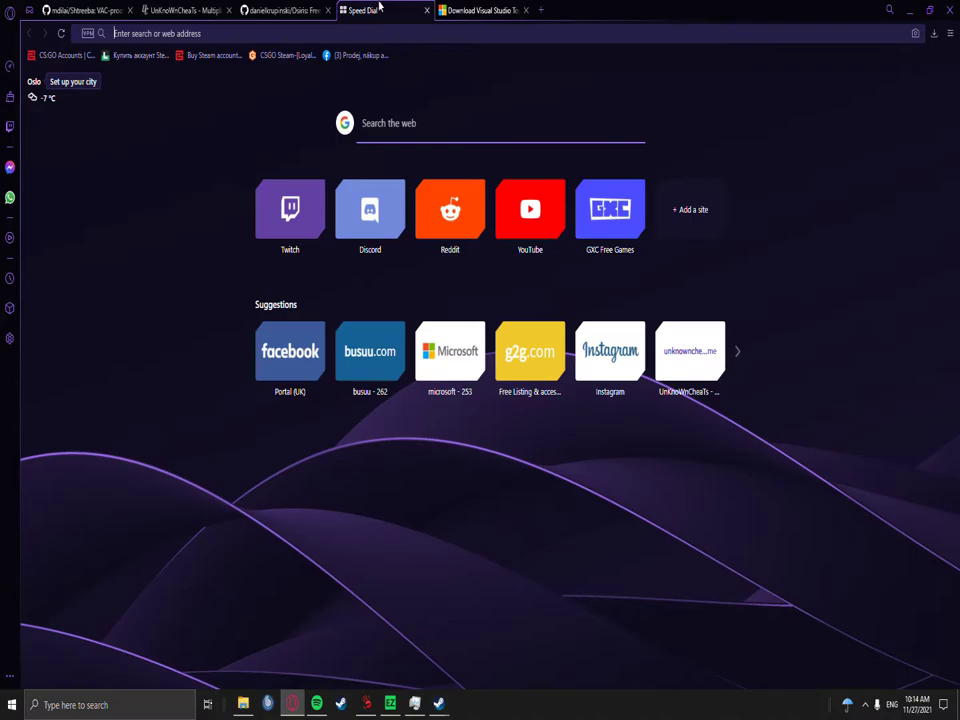
Start the free Community edition download from the Visual Studio downloads page
left_click(484, 10)
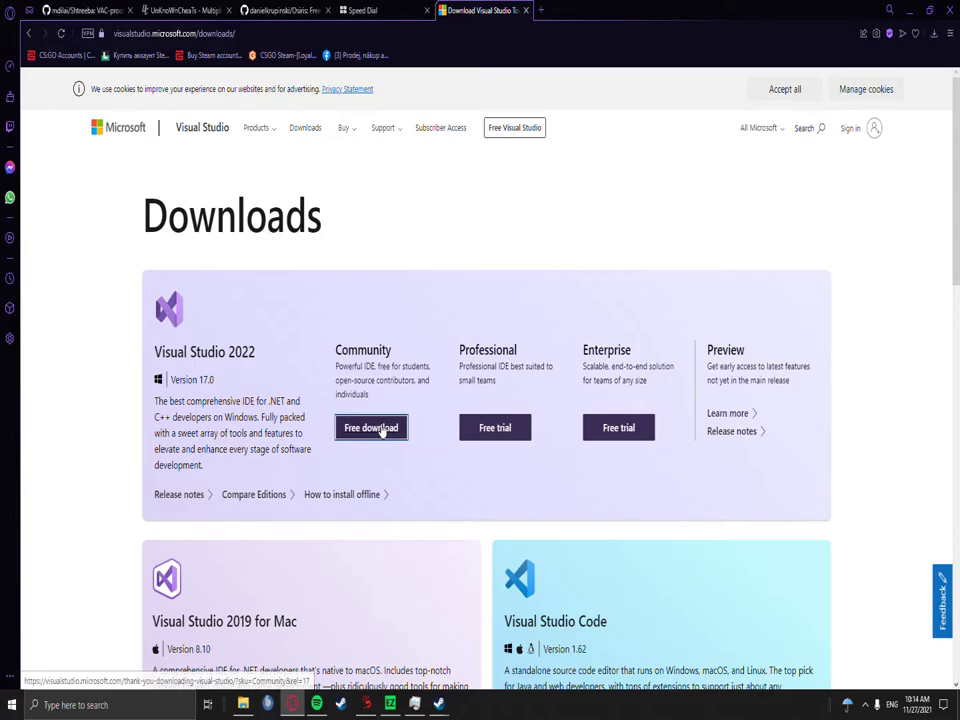
left_click(372, 428)
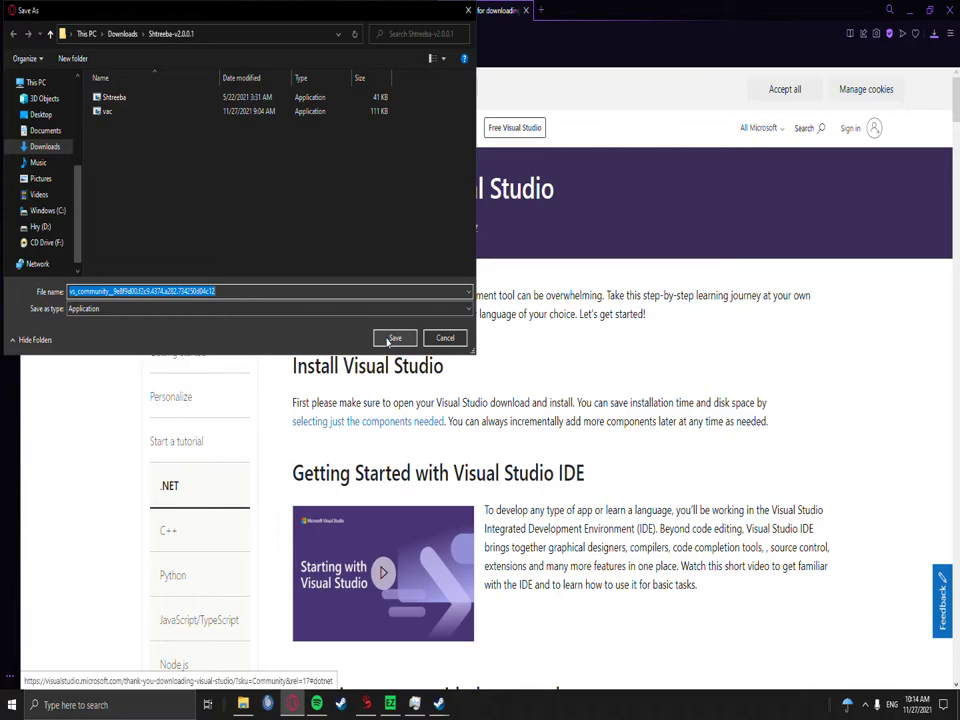
Save the Visual Studio installer into the Downloads folder
left_click(394, 338)
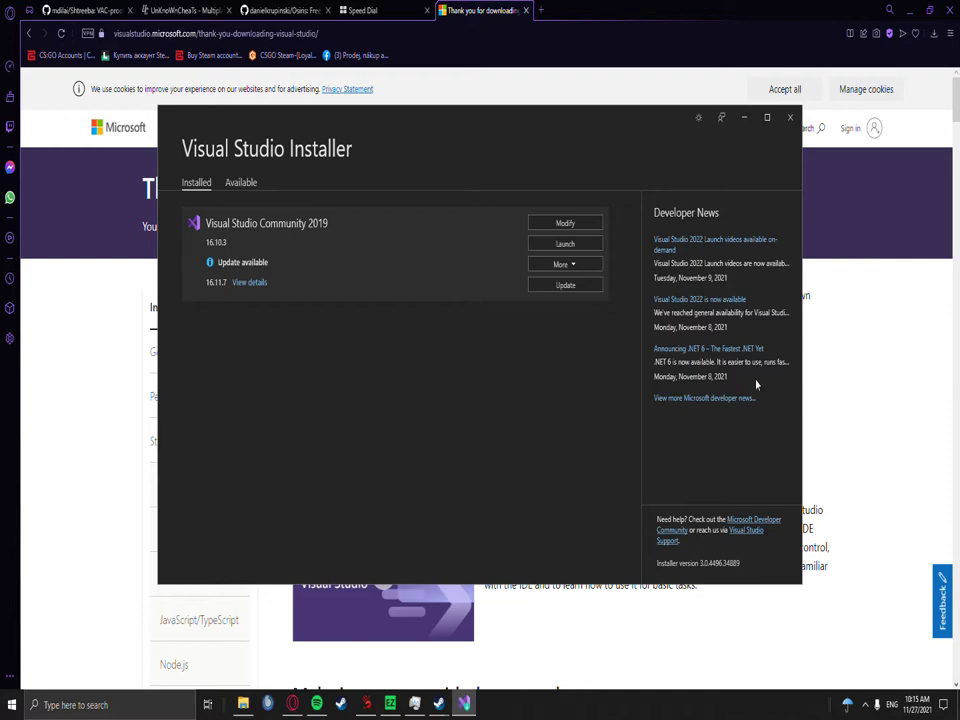
mouse_move(228, 200)
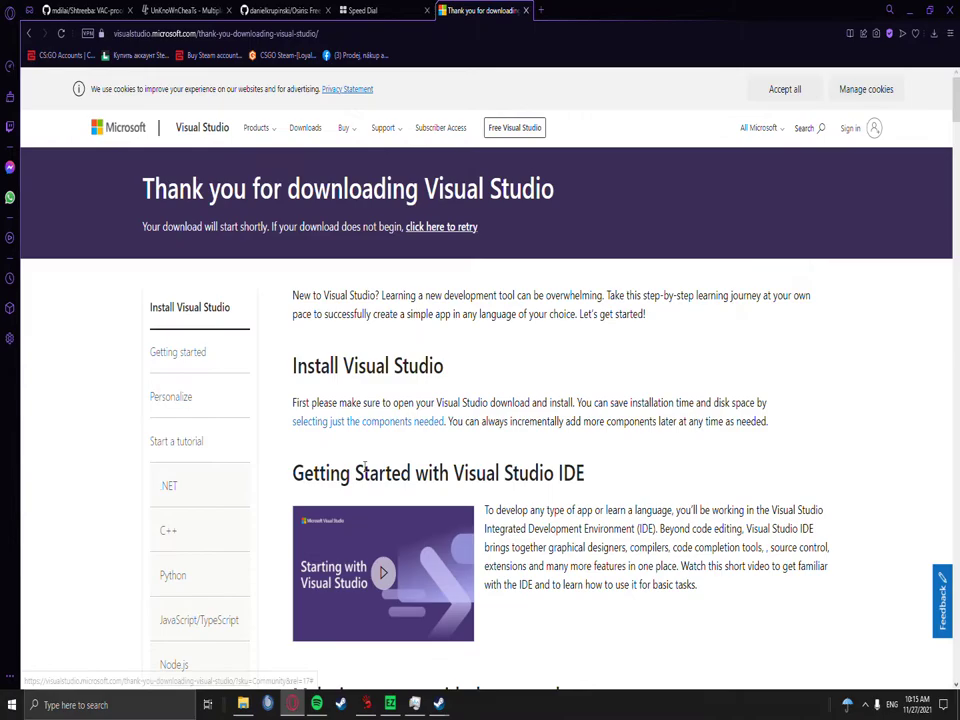
Download Osiris as a ZIP from its repository and bring up options for Osiris-master.zip
left_click(284, 10)
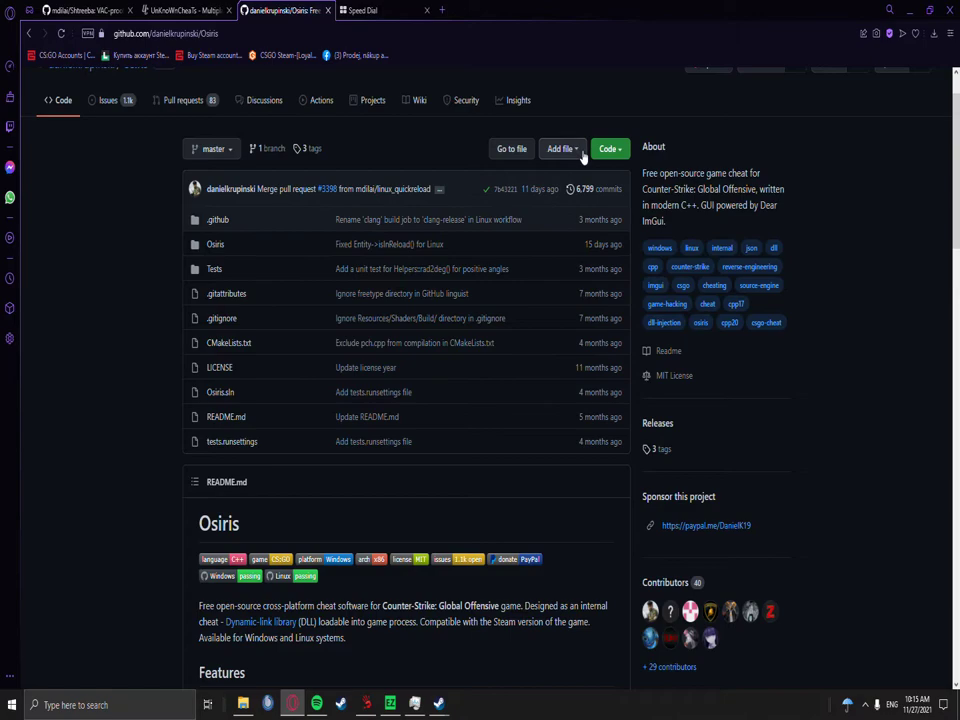
left_click(608, 148)
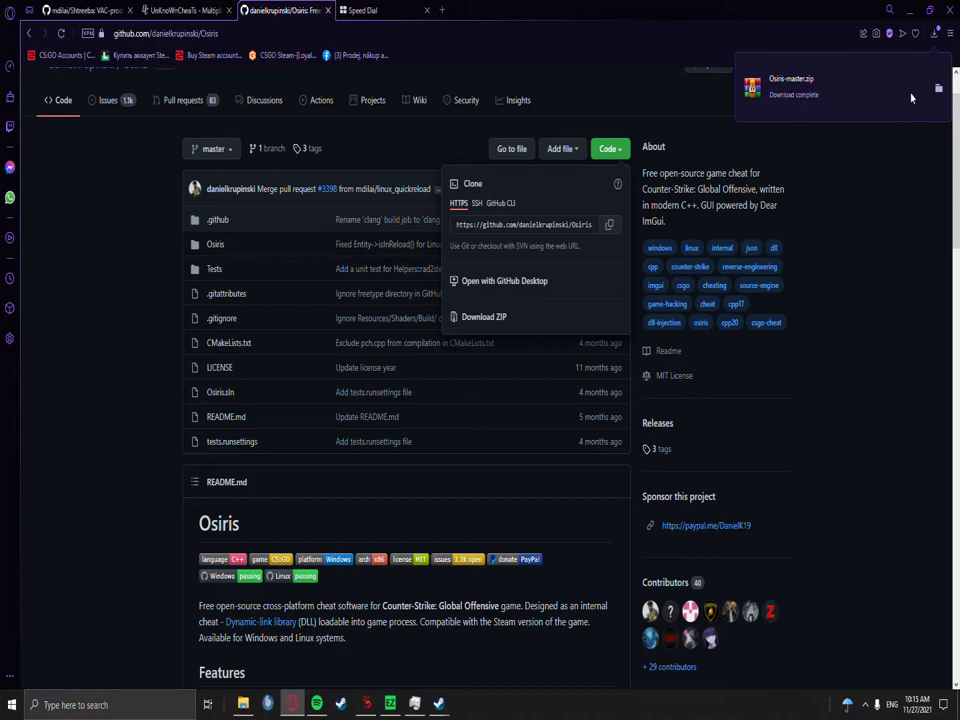
right_click(160, 206)
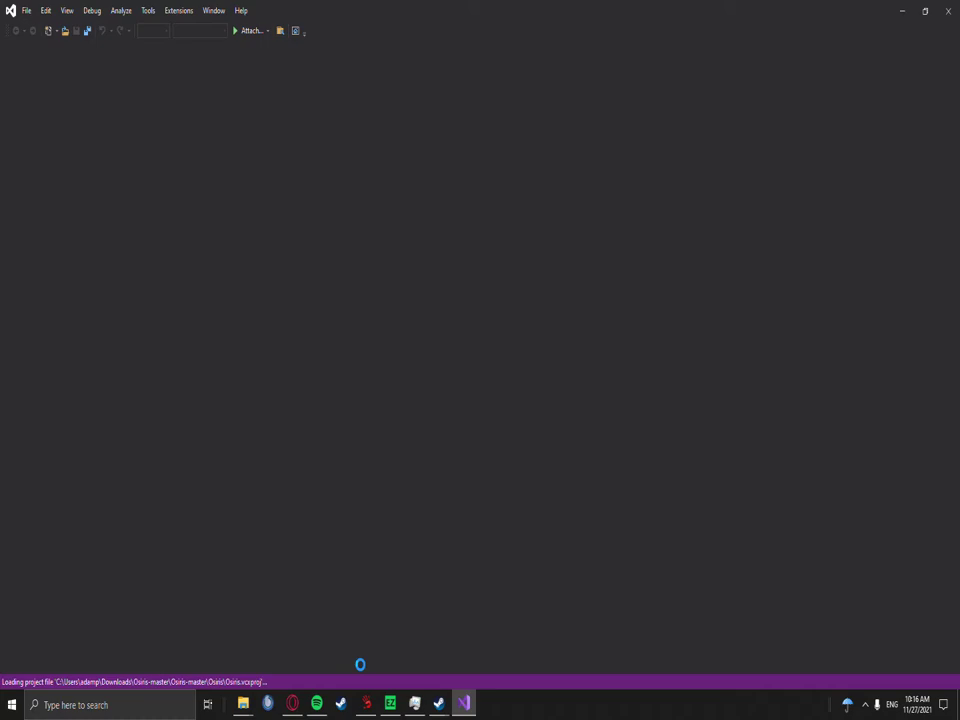
Switch from Visual Studio back to the Osiris pages in the browser
left_click(292, 704)
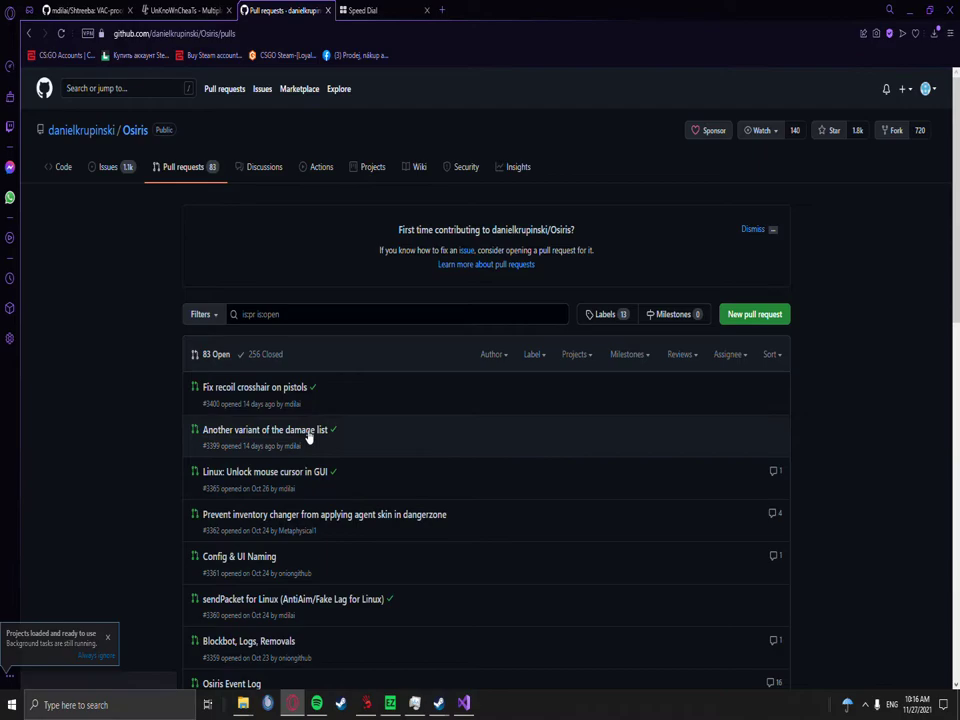
Review the Damage list pull request's changed files alongside the Osiris project contents
scroll("down", 3)
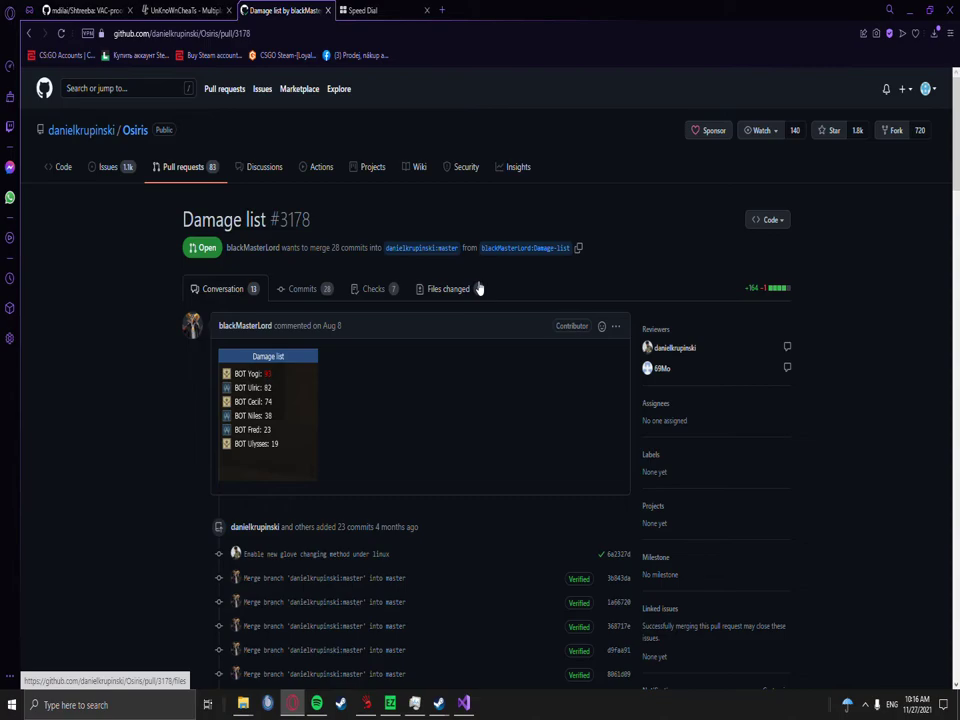
left_click(448, 288)
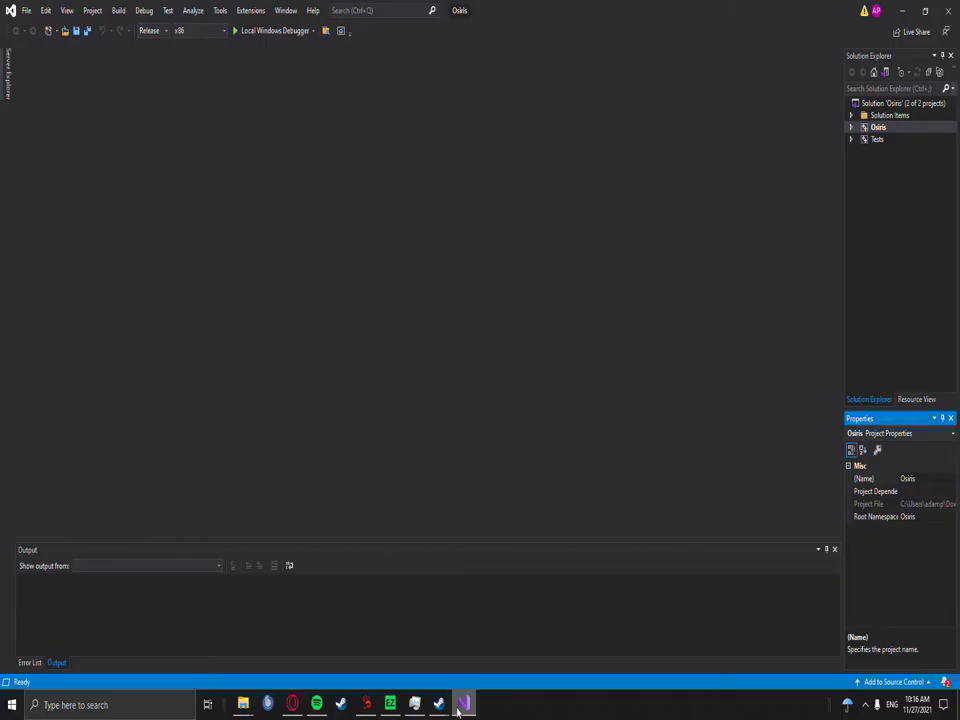
left_click(852, 128)
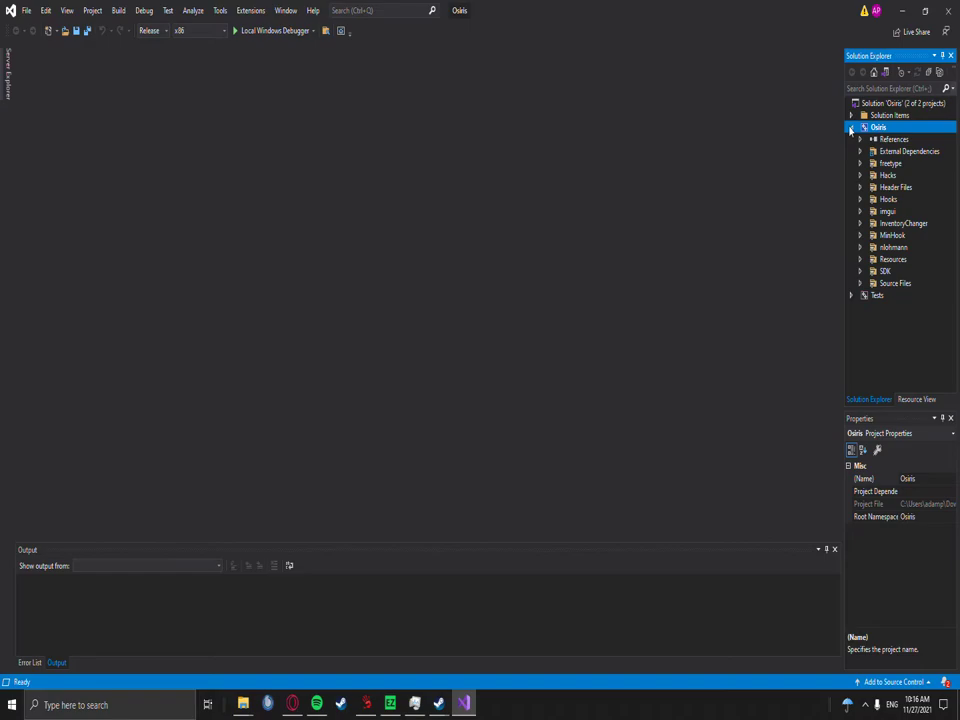
left_click(852, 128)
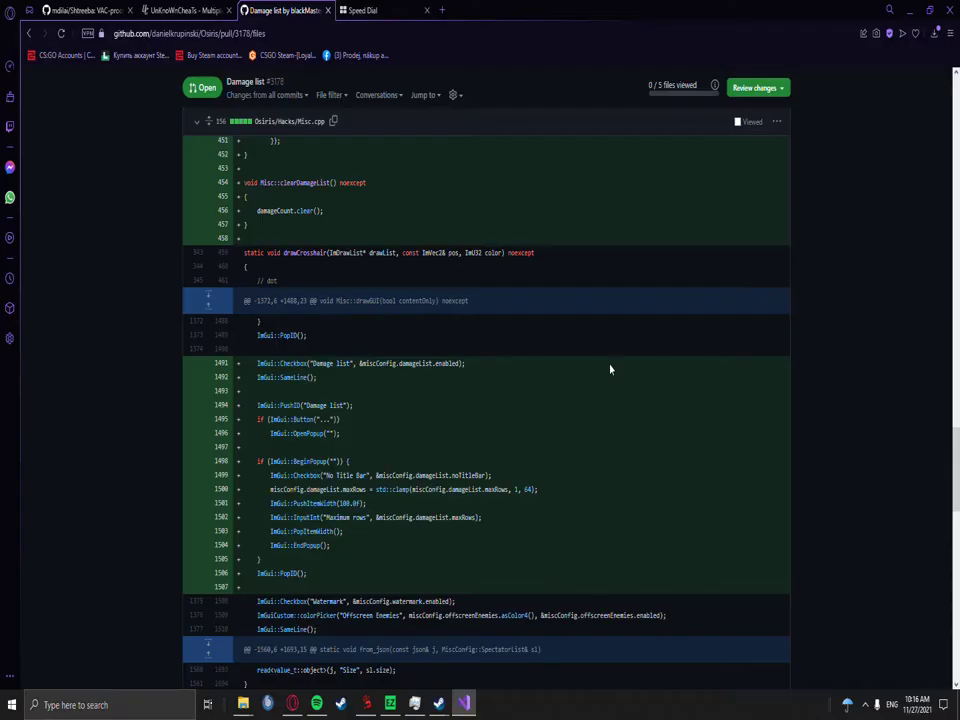
Launch Osiris.sln from the downloaded Osiris-master folder
left_click(242, 704)
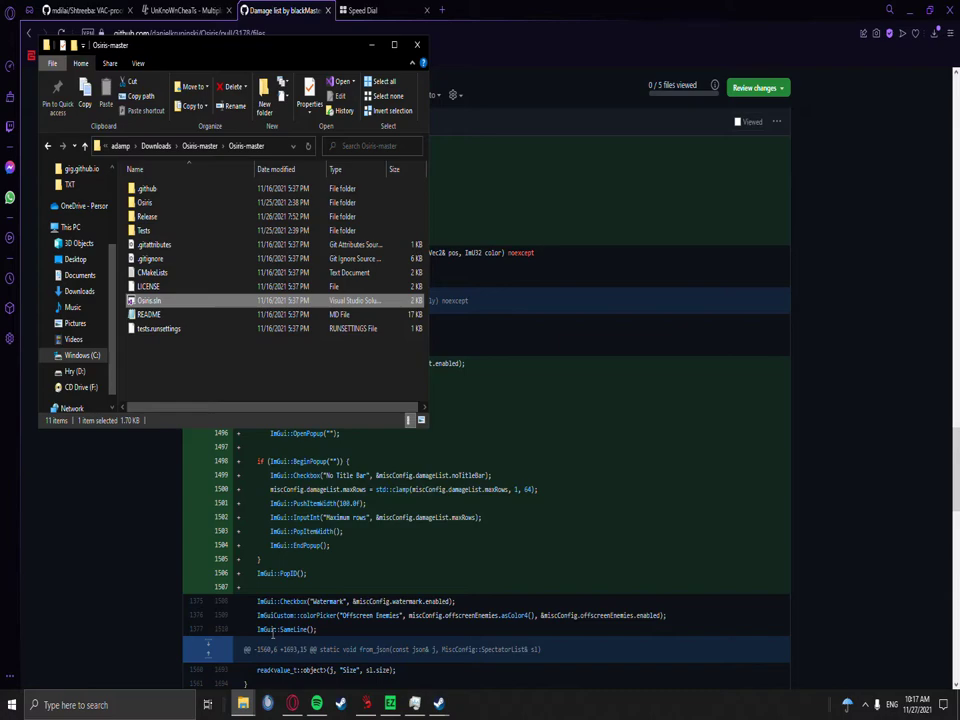
double_click(148, 216)
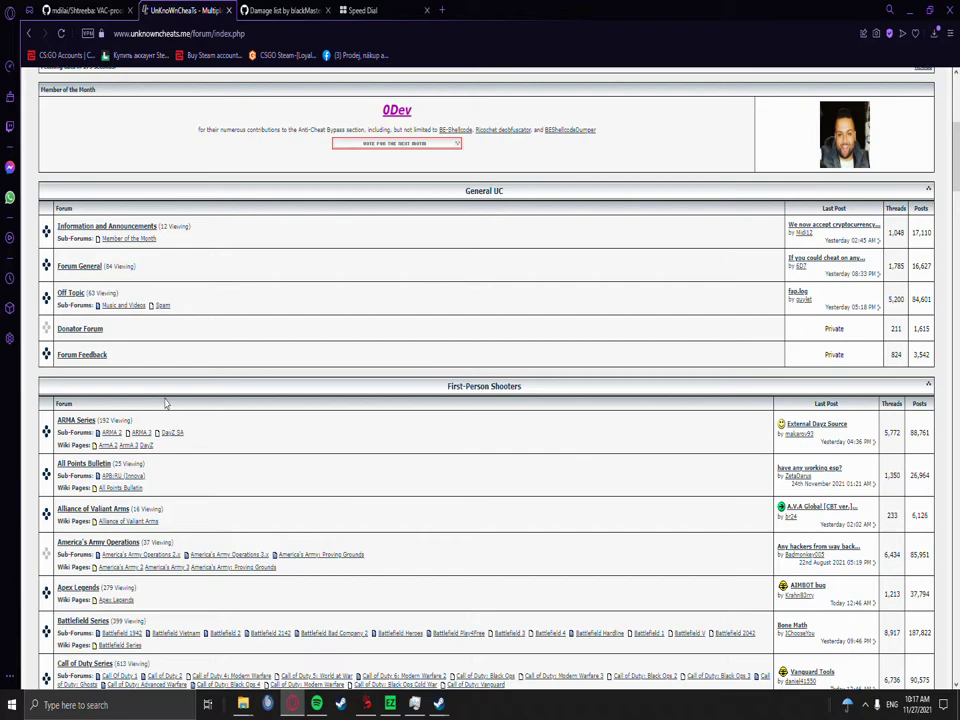
scroll("down", 3)
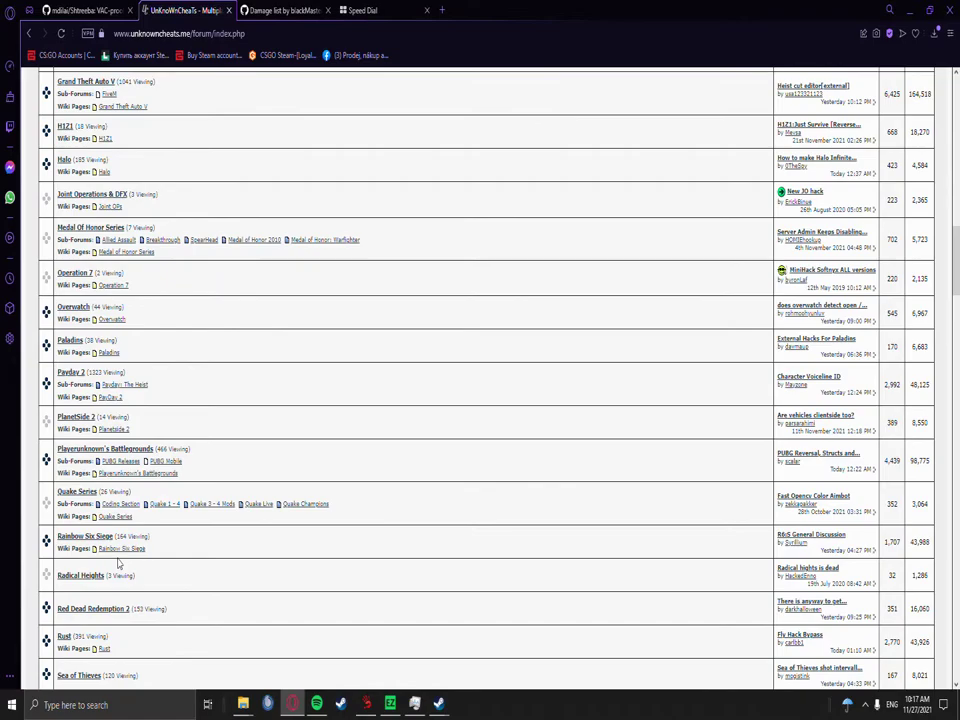
scroll("up", 3)
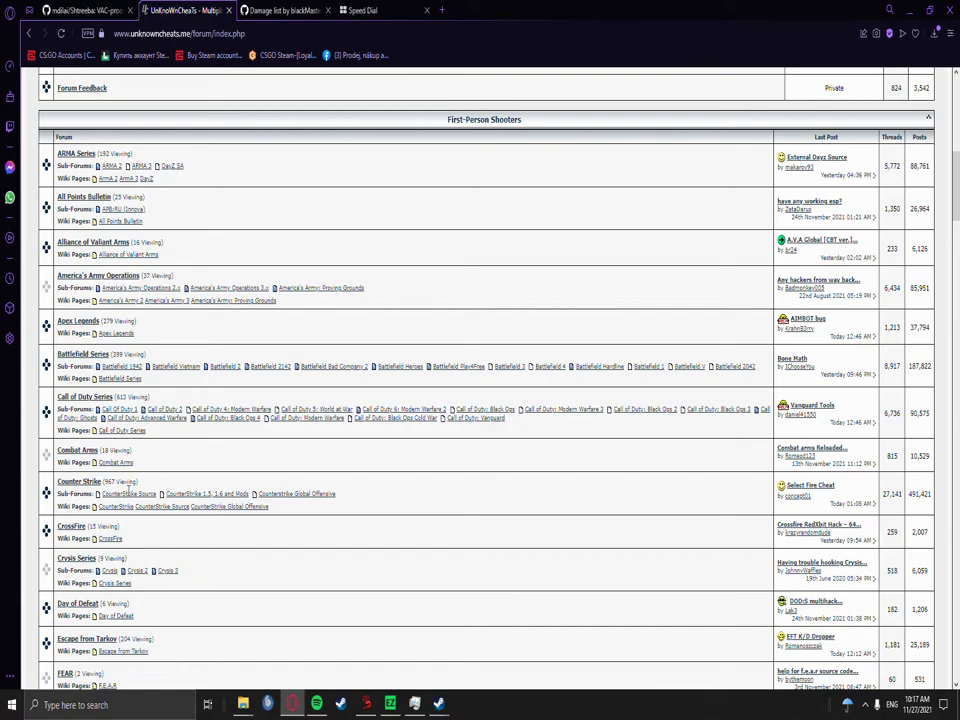
scroll("down", 3)
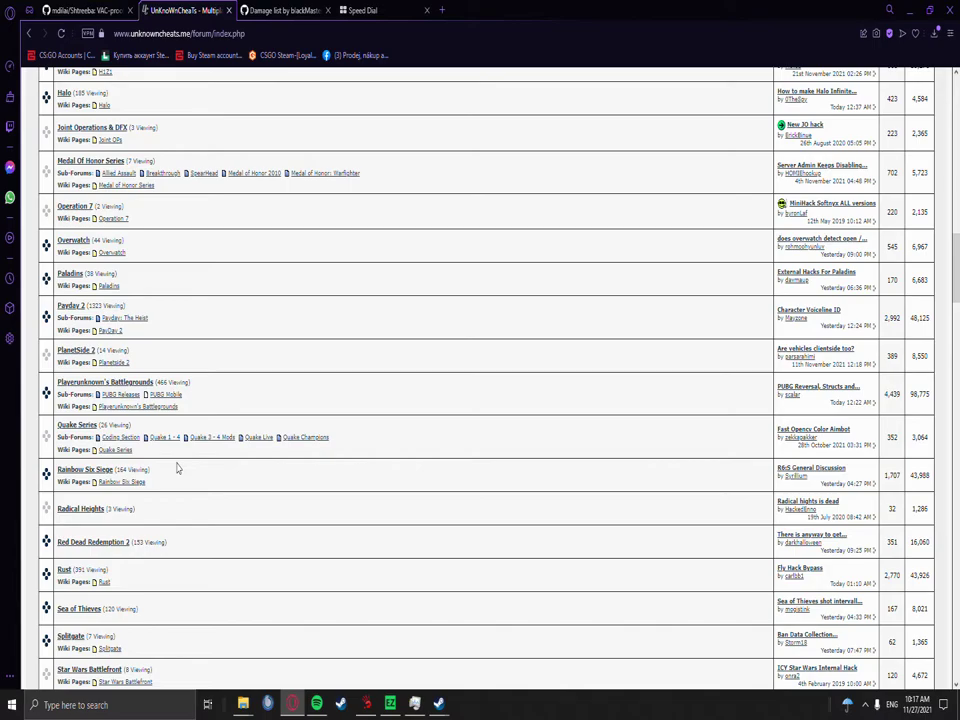
scroll("up", 3)
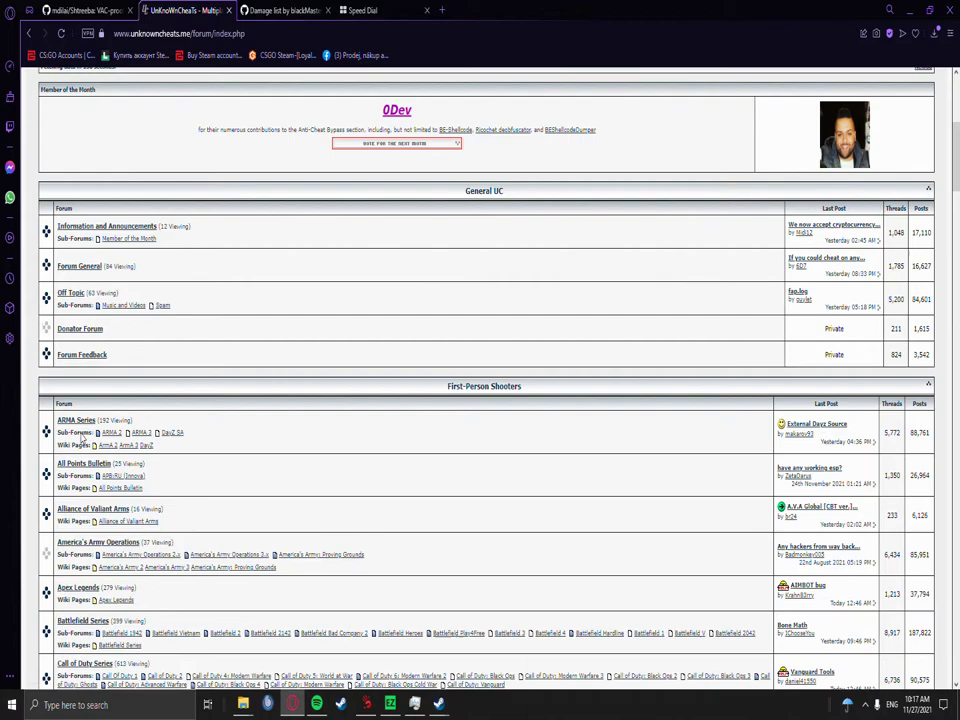
scroll("down", 3)
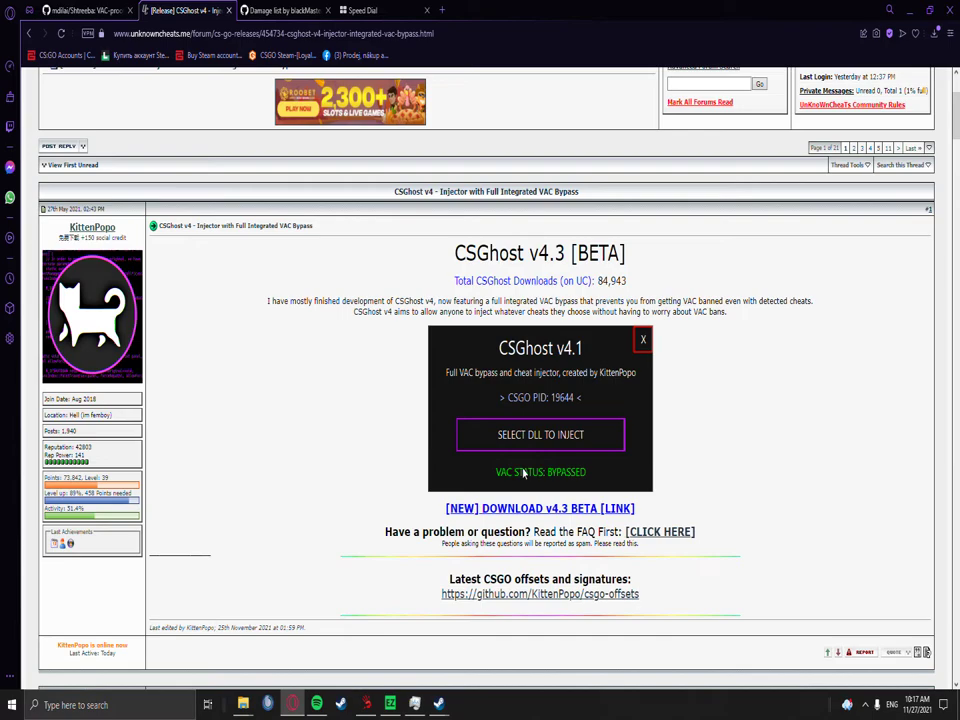
Read through the CSGhost v4.3 thread, then switch to the Shtreeba repository page
scroll("down", 3)
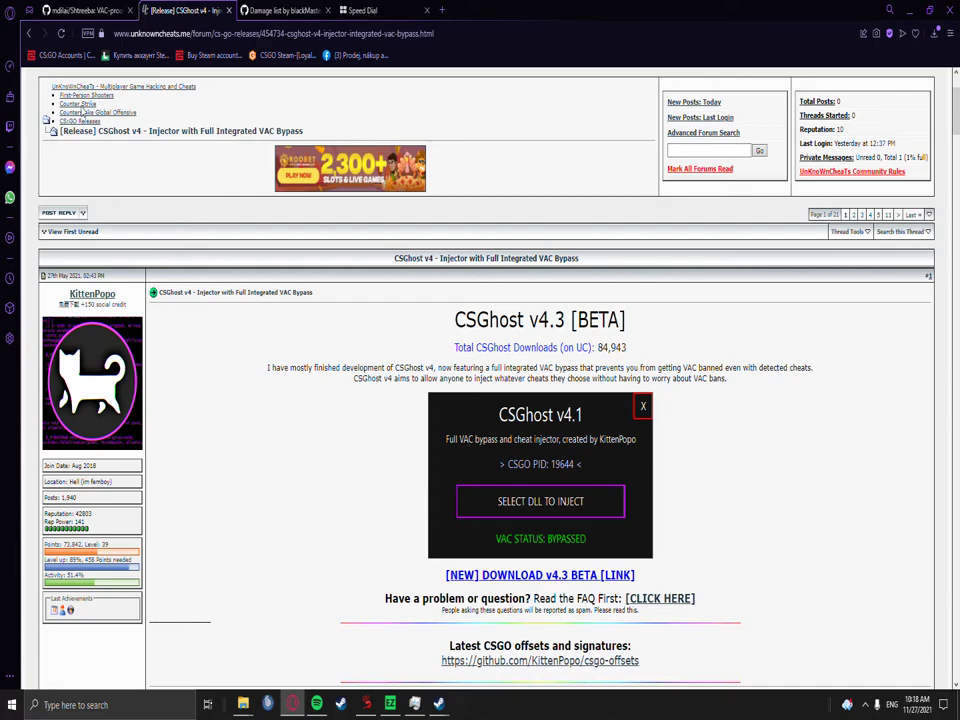
left_click(84, 10)
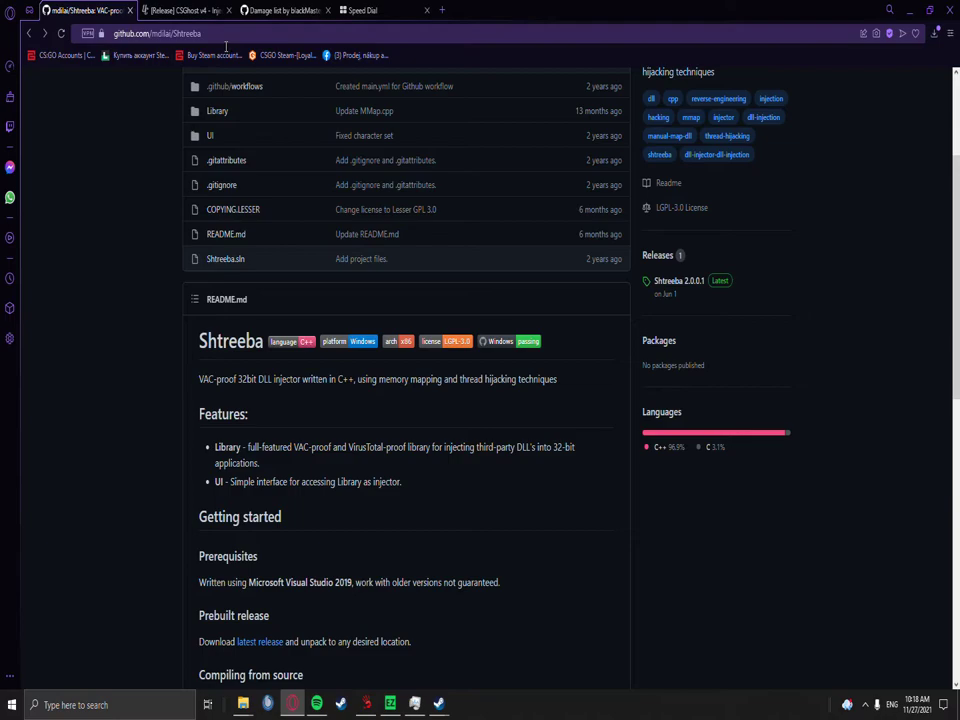
Go to the latest Shtreeba release from the repository's Releases section
left_click(680, 280)
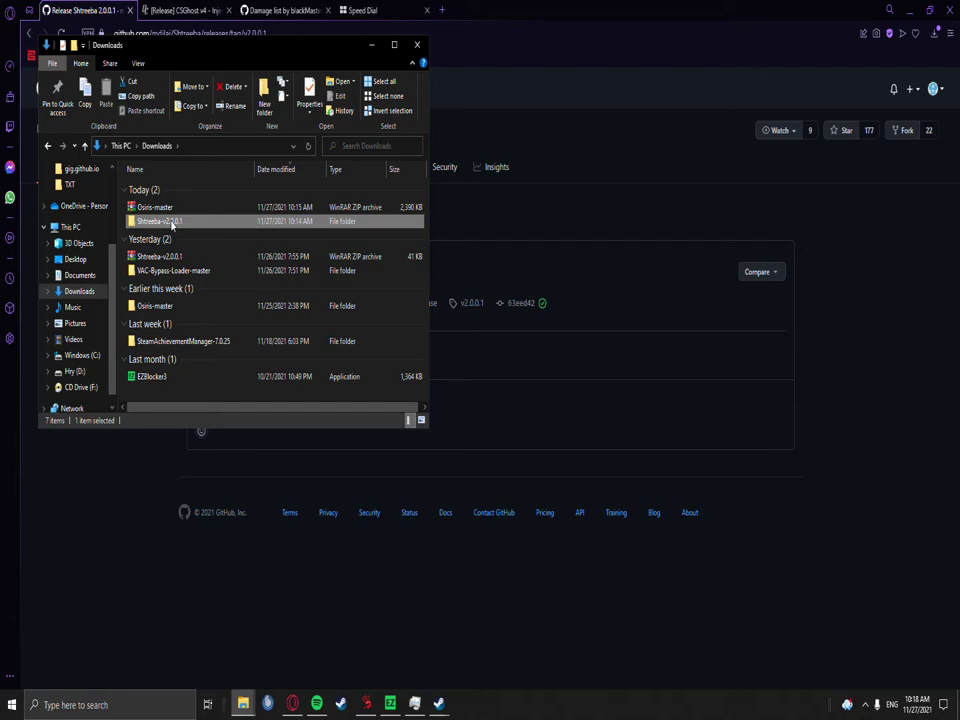
Enter the extracted Shtreeba-v2.0.0.1 folder in Downloads
double_click(160, 220)
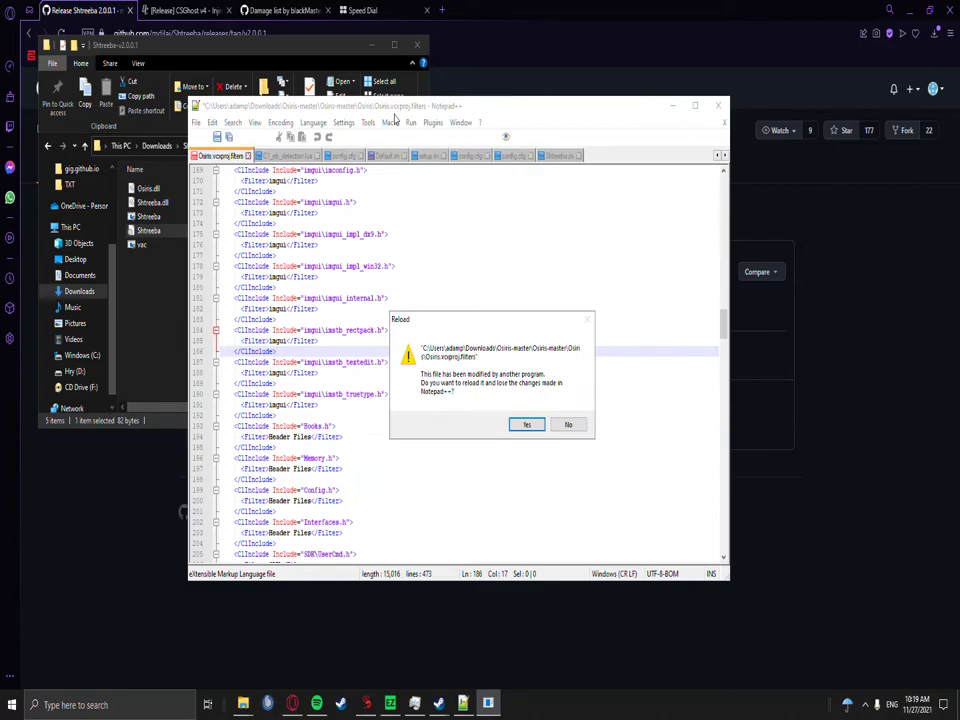
Answer Notepad++'s reload prompt and view the Shtreeba.ini settings
left_click(528, 424)
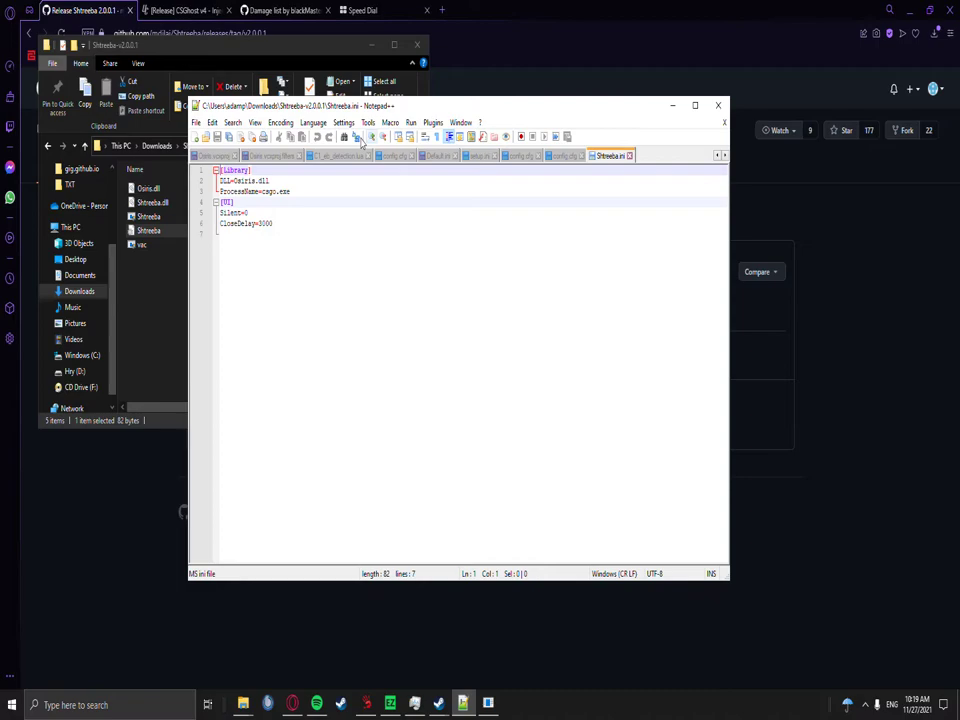
left_click(268, 180)
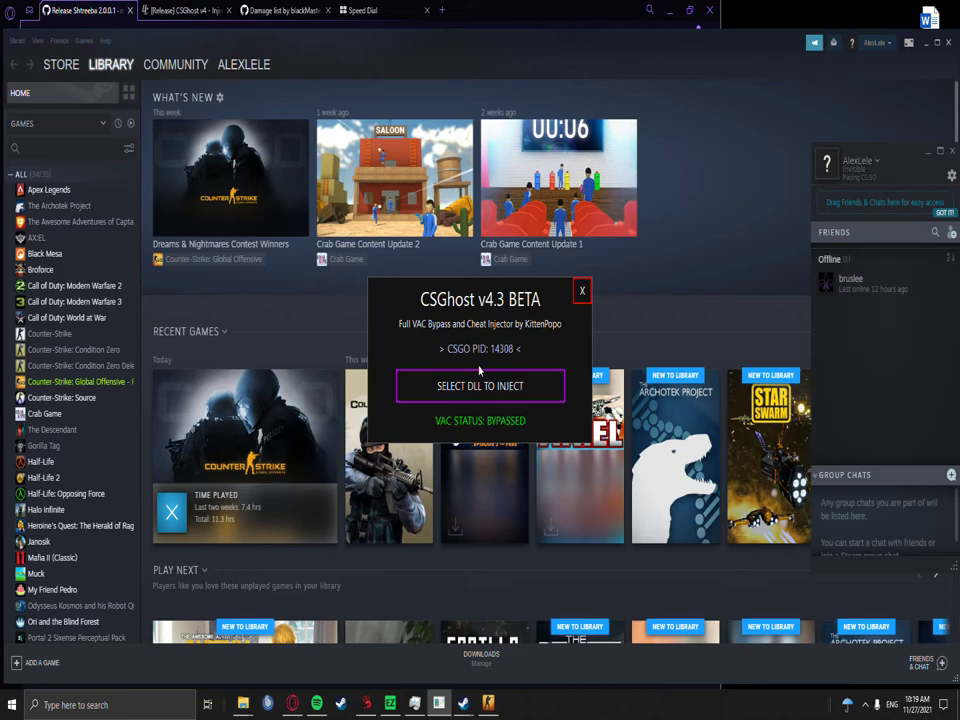
Inject Osiris.dll into CS:GO via CSGhost and dismiss the success message
left_click(480, 386)
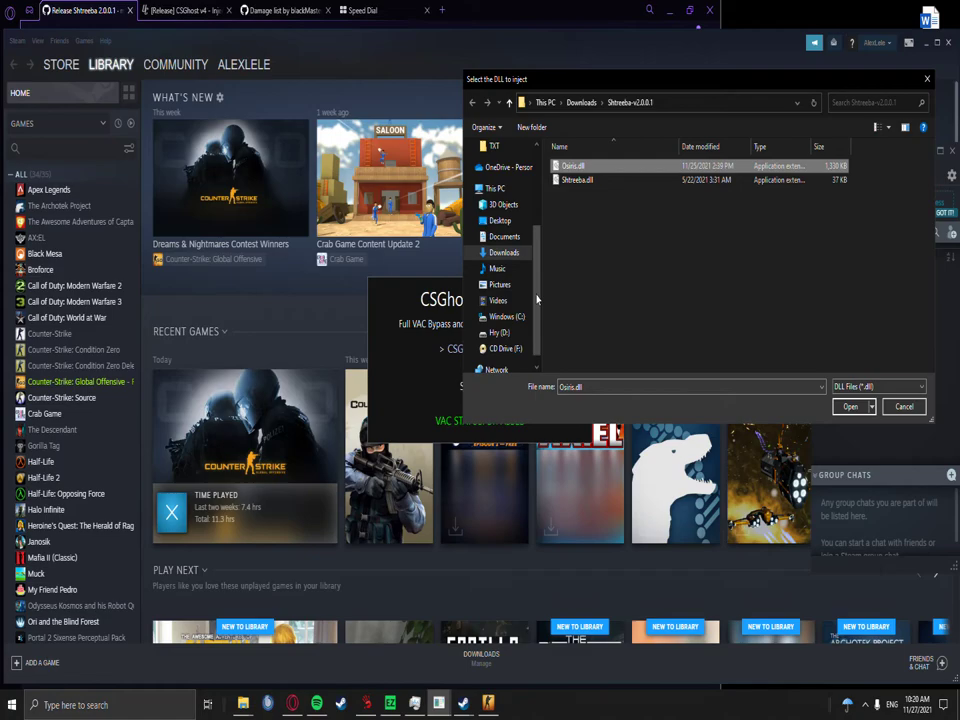
left_click(848, 406)
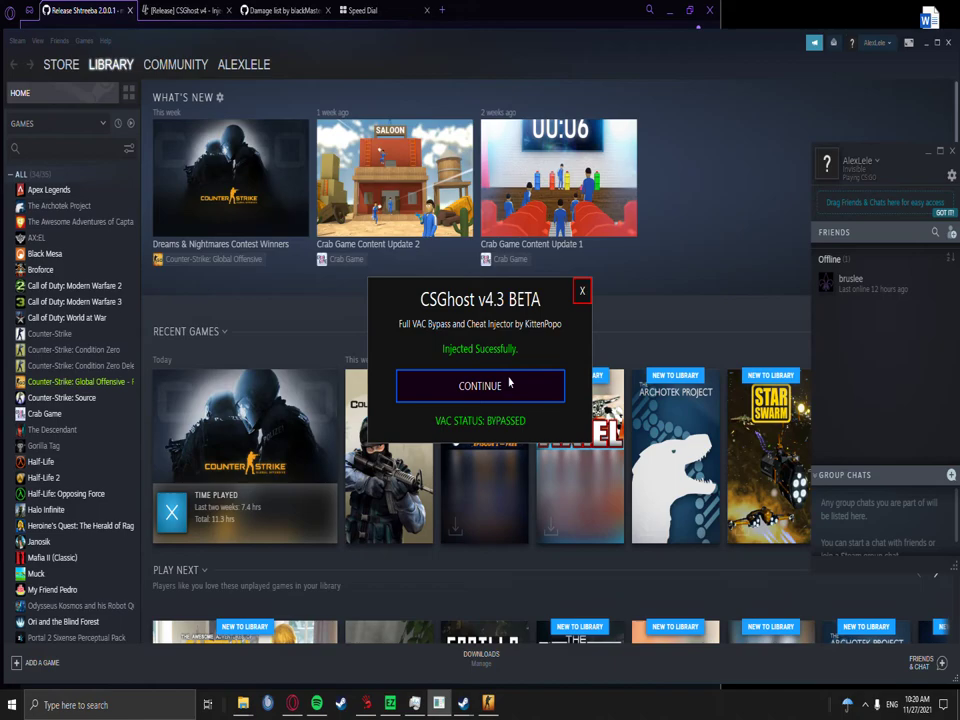
left_click(580, 290)
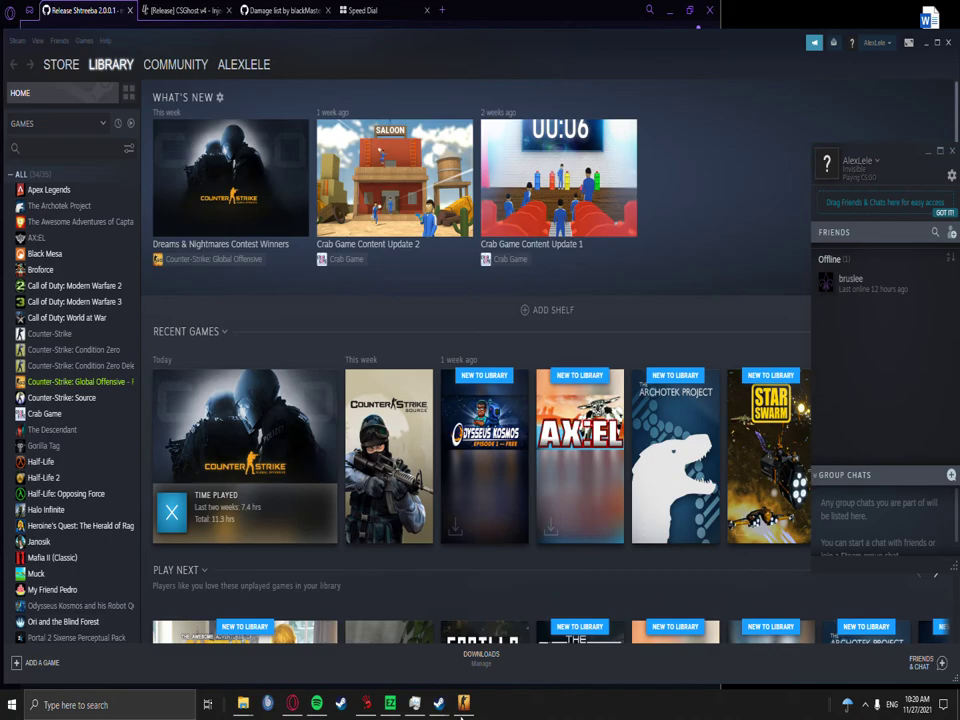